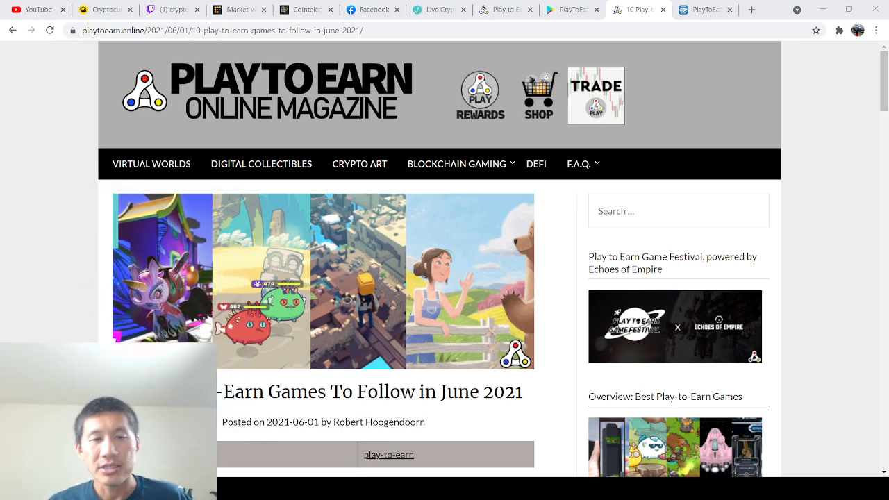
mouse_move(456, 380)
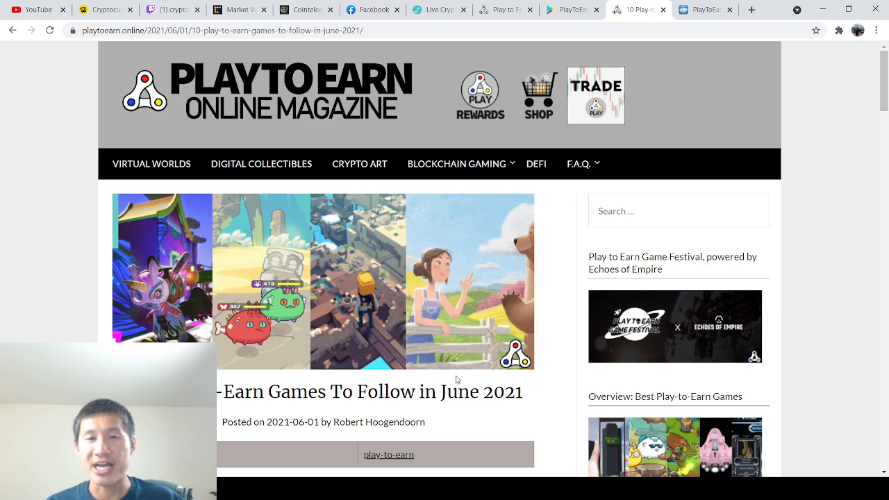
Switch to the 'Play to Earn' tab to view playtoearn.online's July 2021 news homepage.
scroll(down, 3)
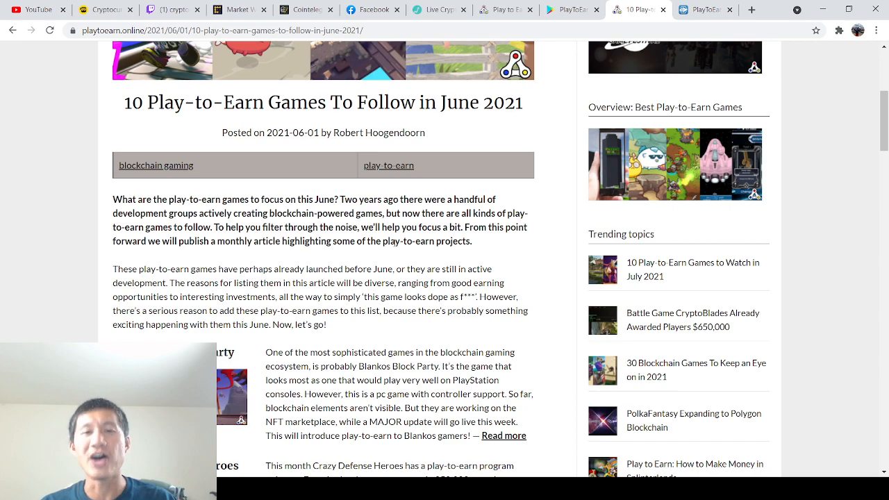
scroll(up, 3)
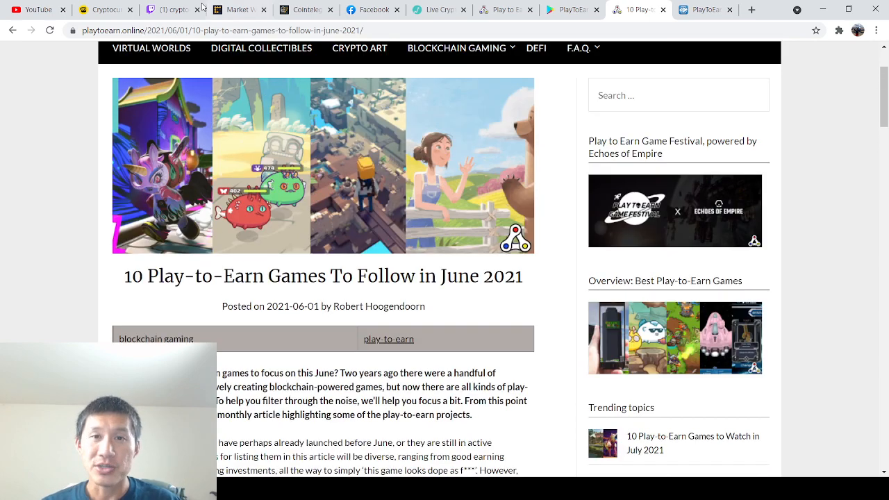
click(506, 9)
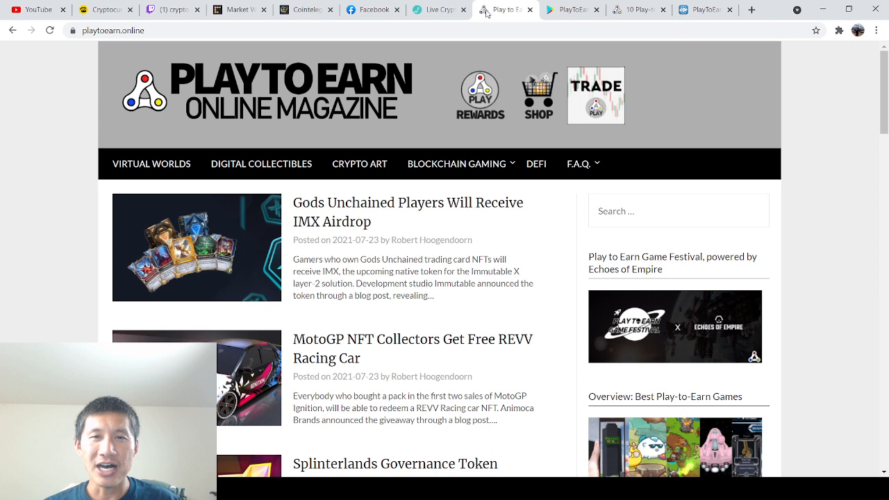
mouse_move(378, 331)
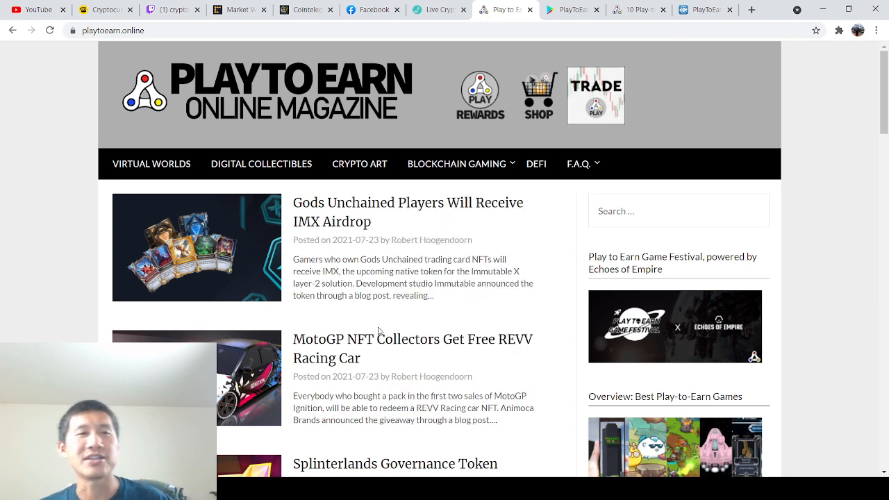
mouse_move(556, 296)
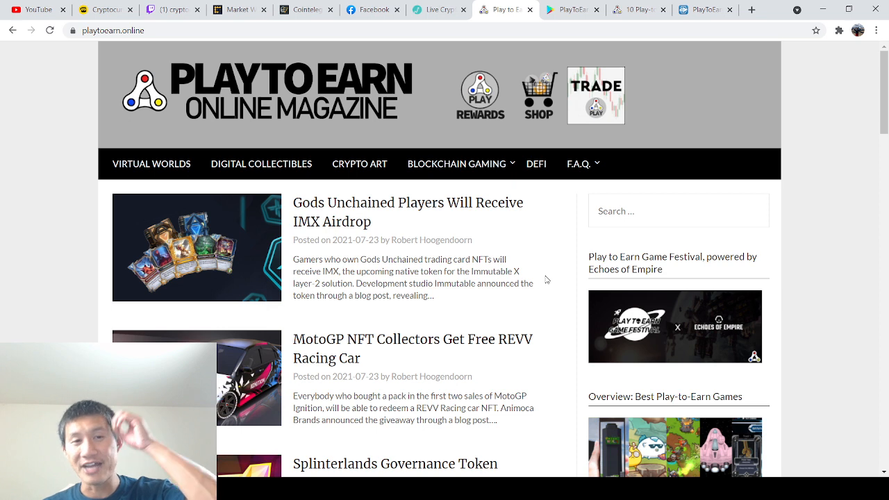
mouse_move(542, 263)
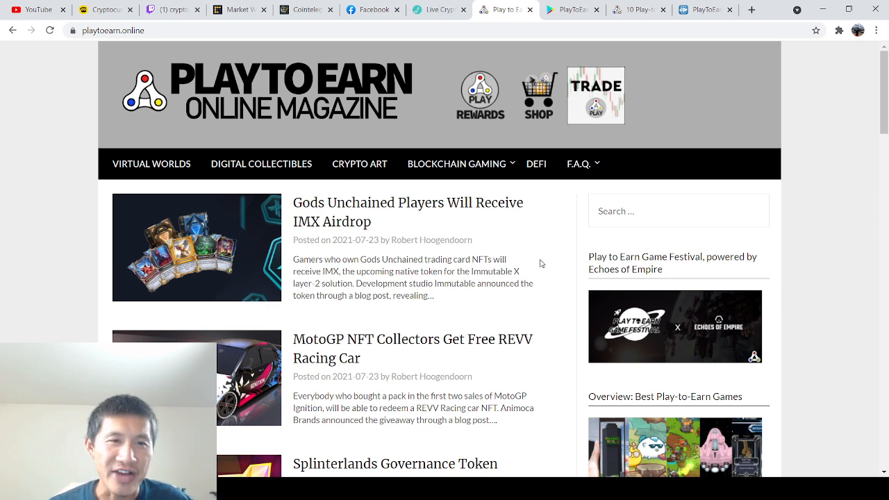
mouse_move(204, 266)
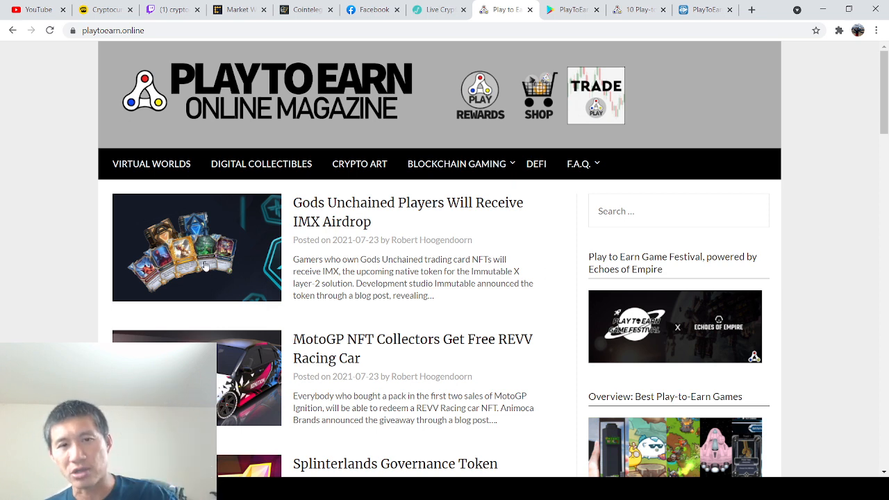
click(457, 164)
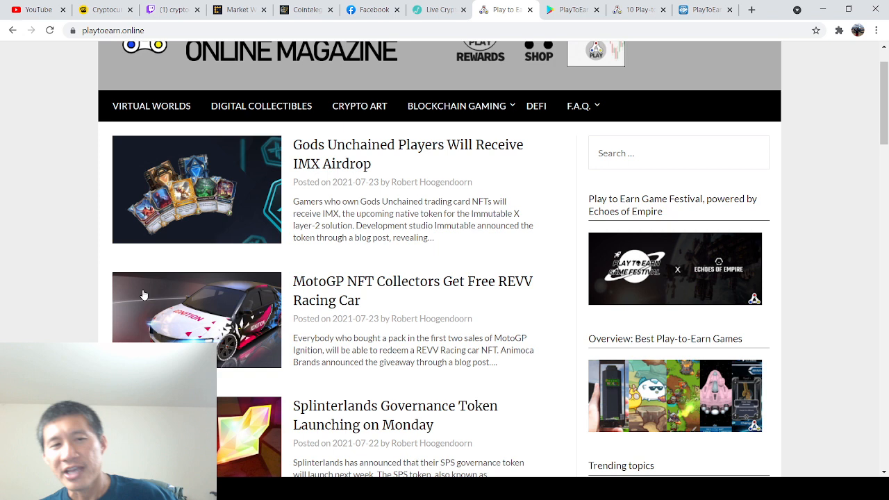
mouse_move(594, 351)
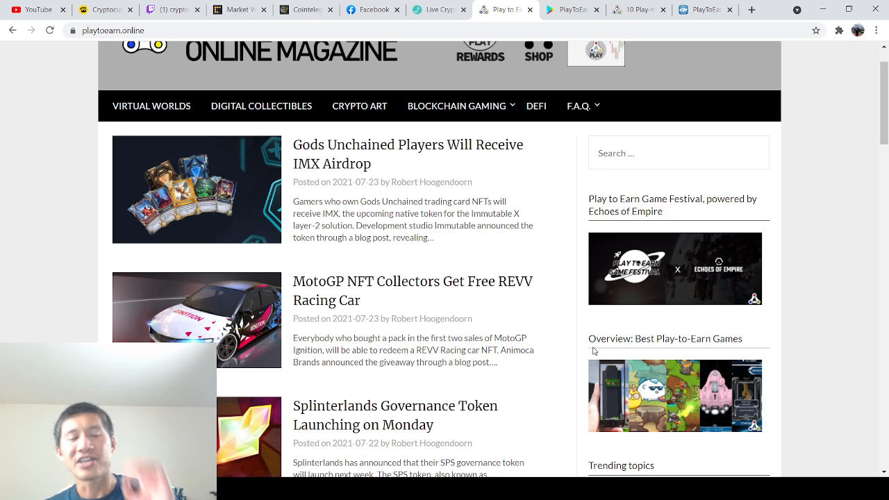
mouse_move(586, 355)
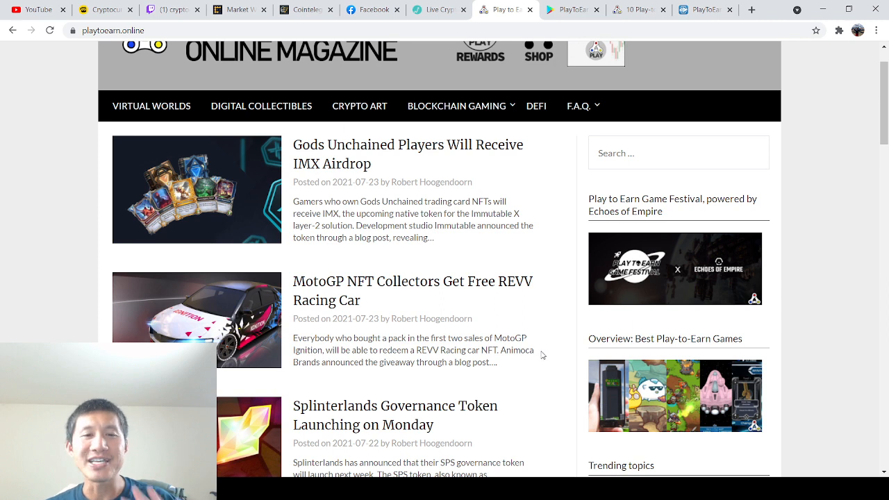
mouse_move(476, 296)
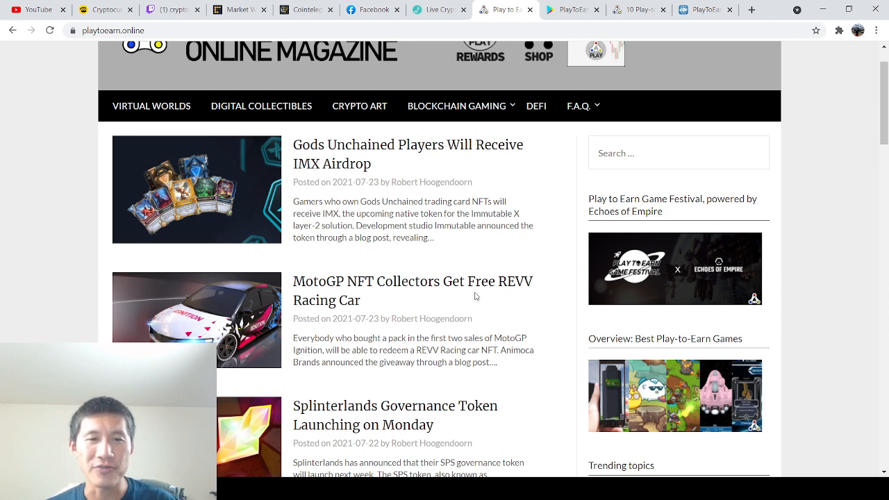
mouse_move(458, 308)
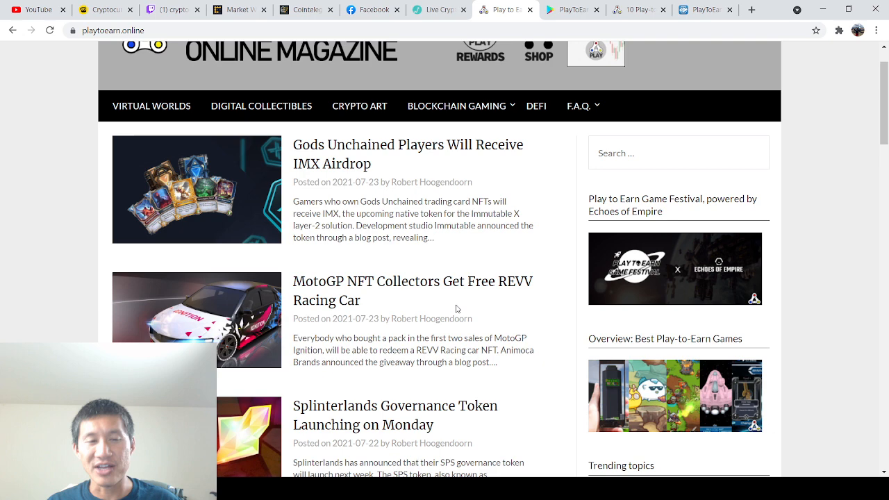
Scroll the homepage news list down to the page links, then back up.
scroll(down, 3)
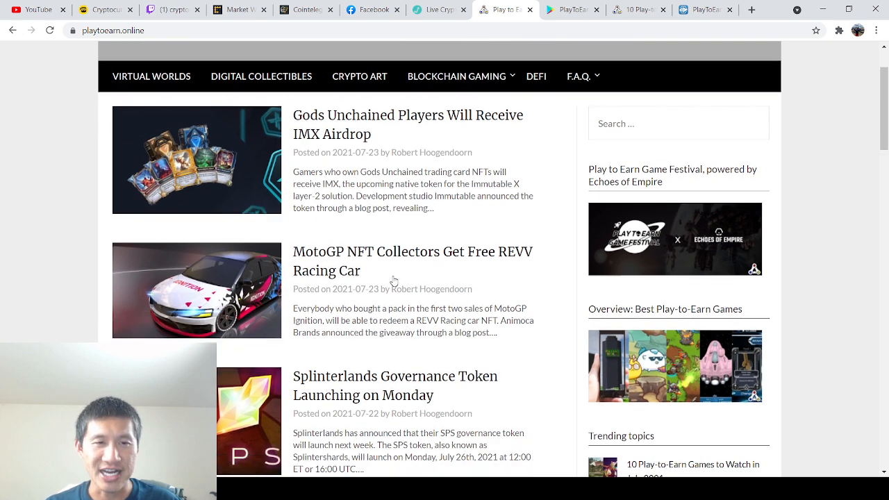
scroll(down, 3)
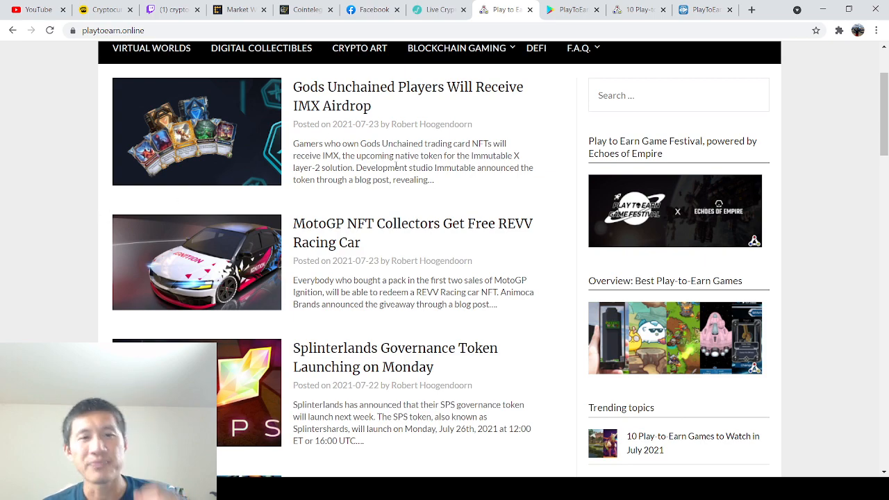
mouse_move(480, 315)
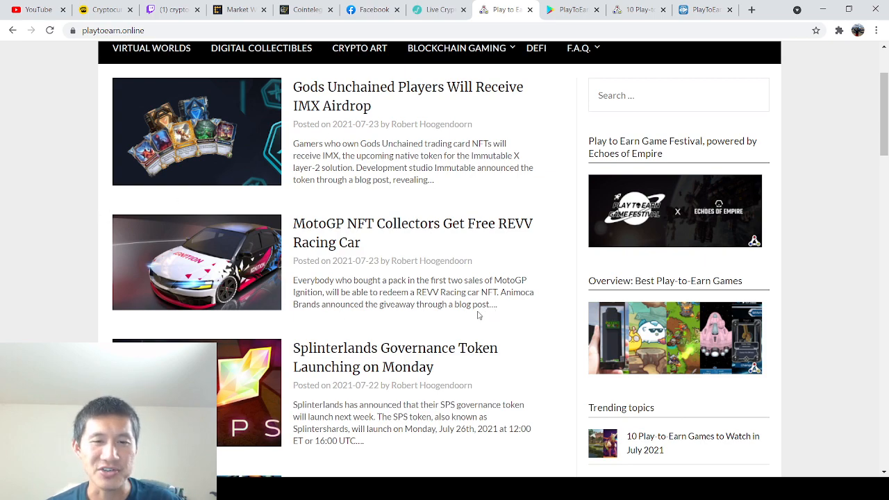
scroll(down, 3)
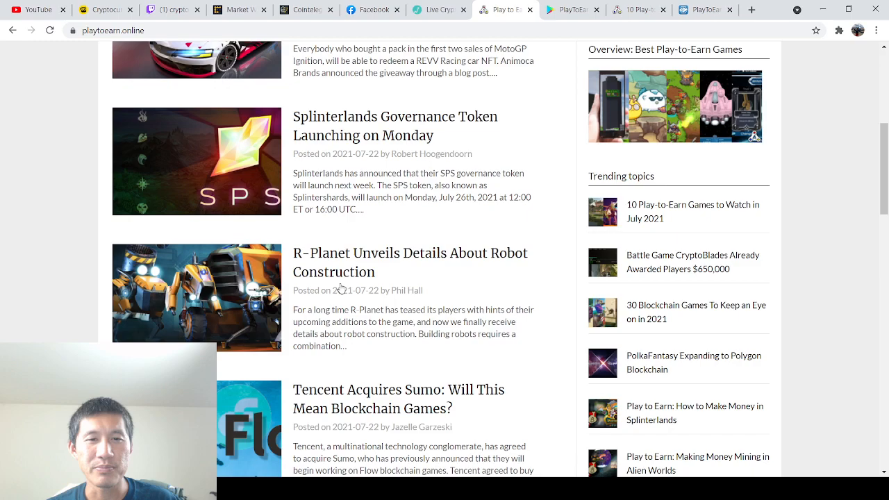
scroll(down, 3)
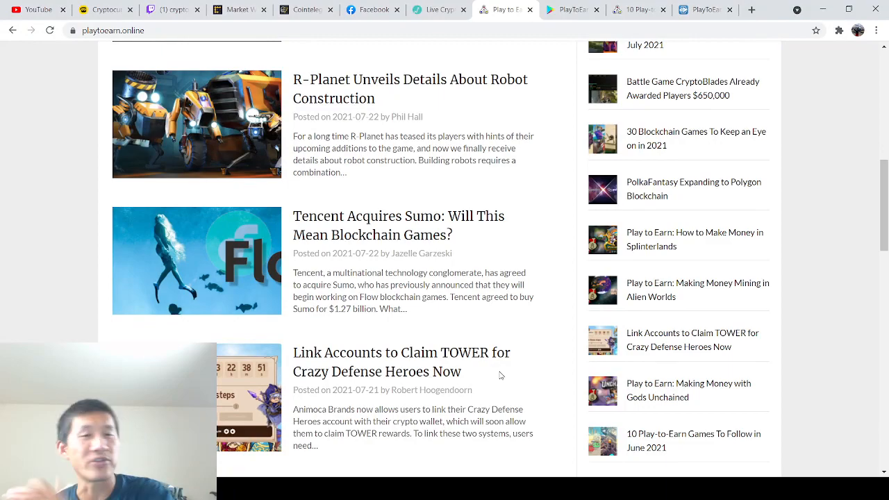
scroll(down, 3)
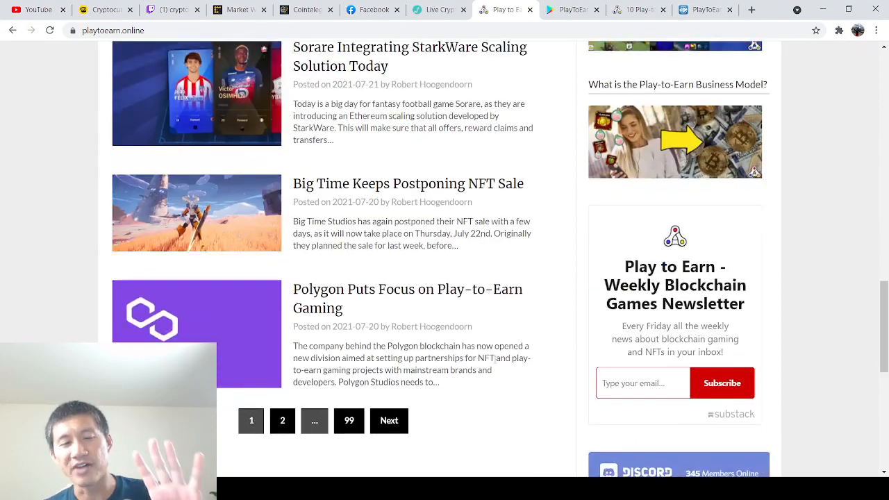
scroll(down, 3)
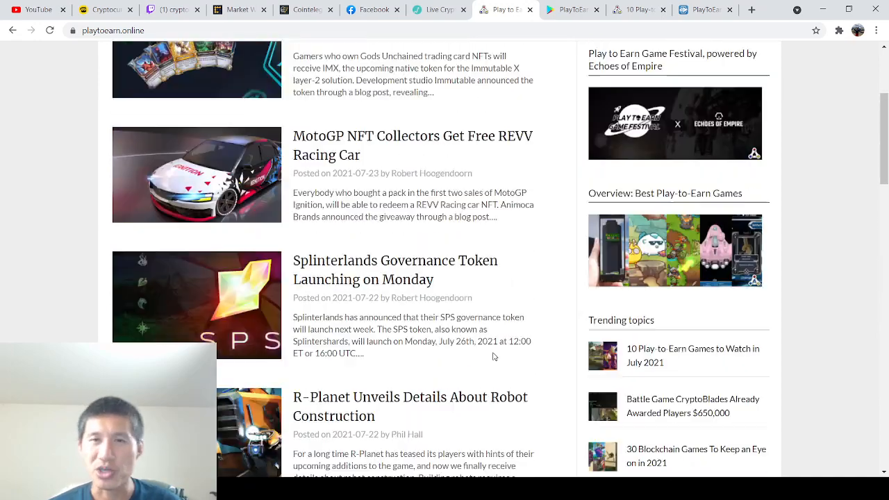
scroll(up, 3)
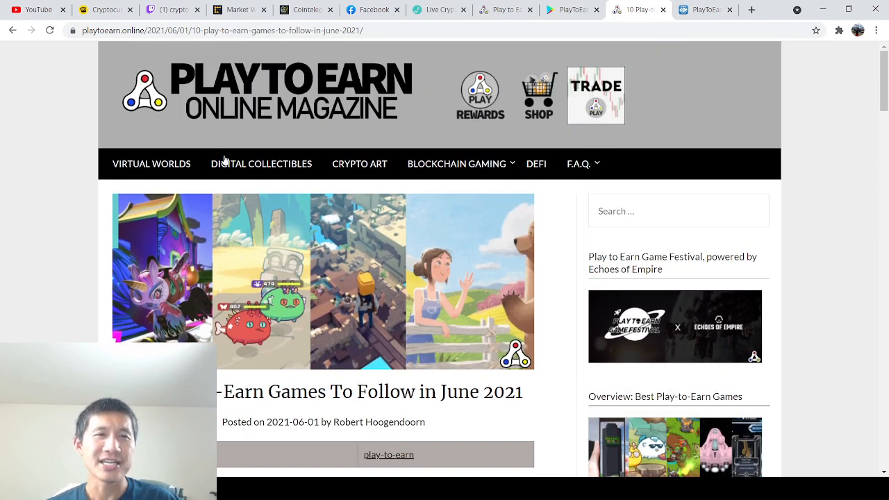
scroll(down, 3)
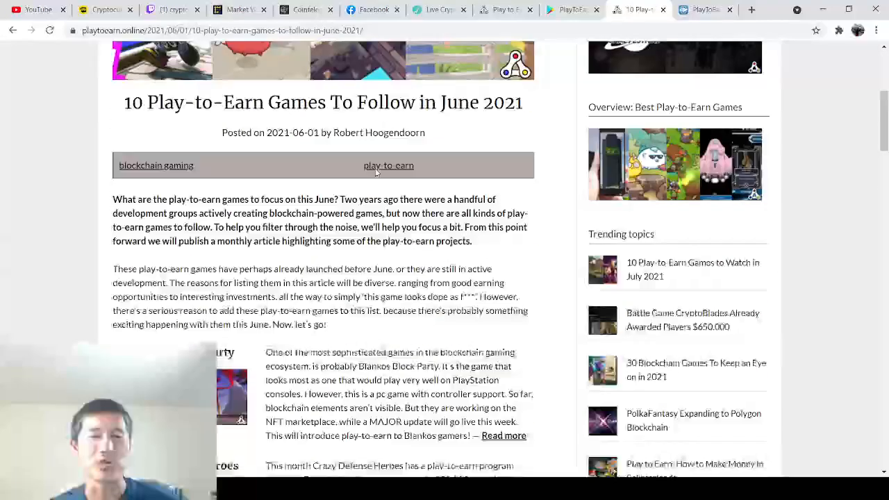
scroll(down, 3)
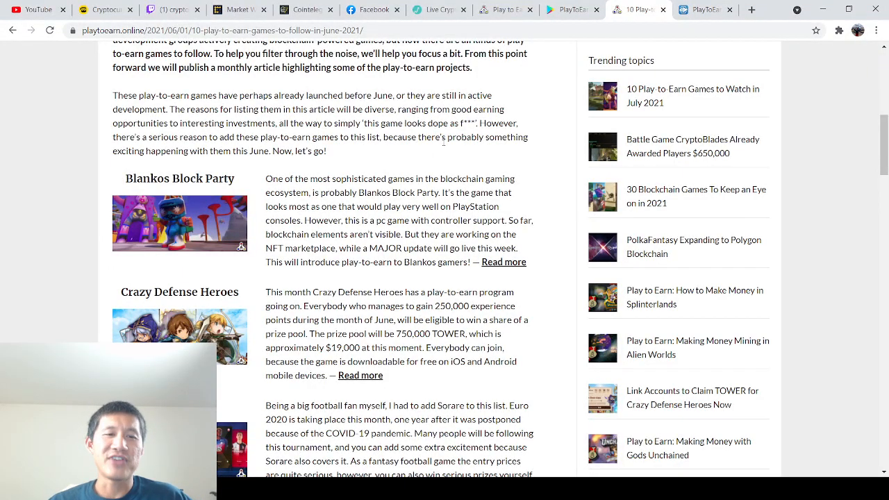
scroll(down, 3)
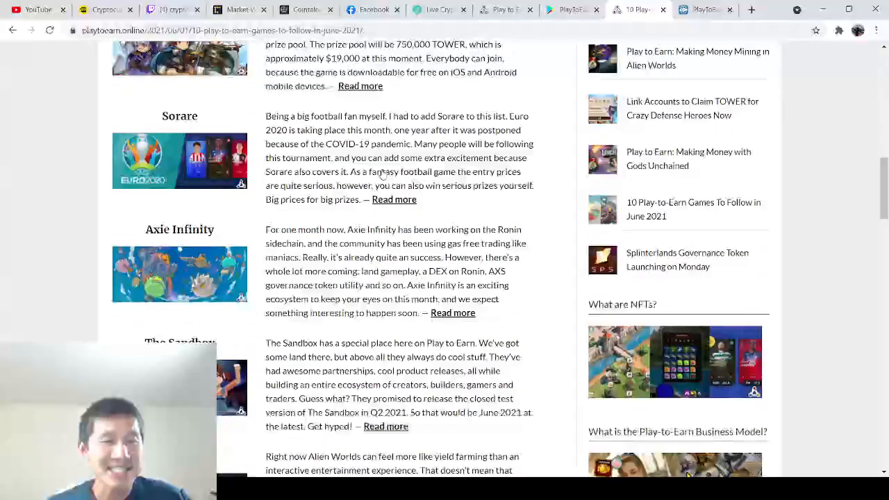
scroll(down, 3)
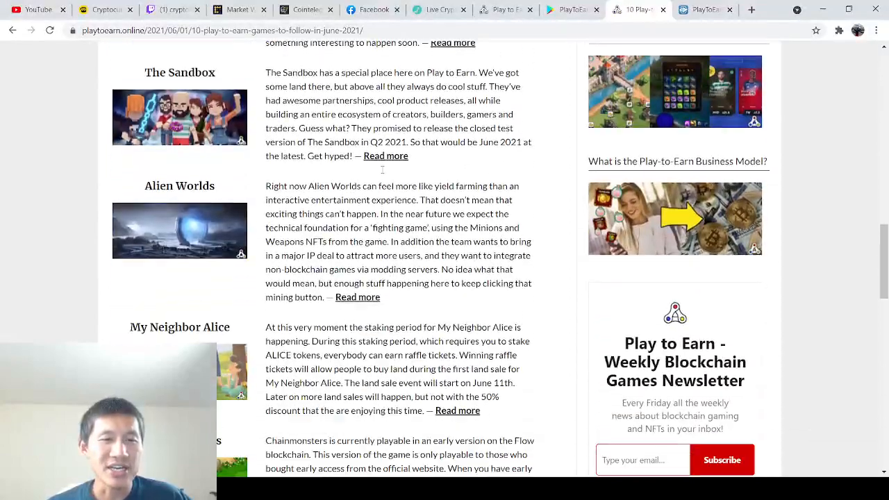
scroll(down, 3)
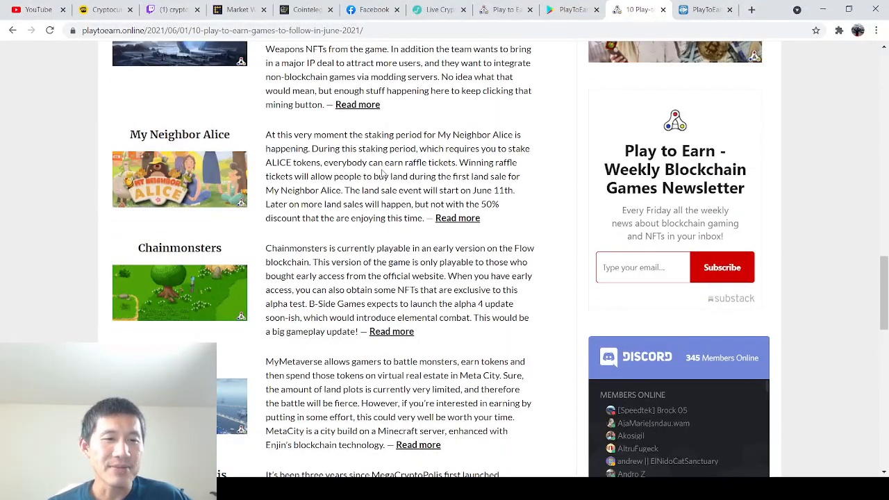
scroll(down, 3)
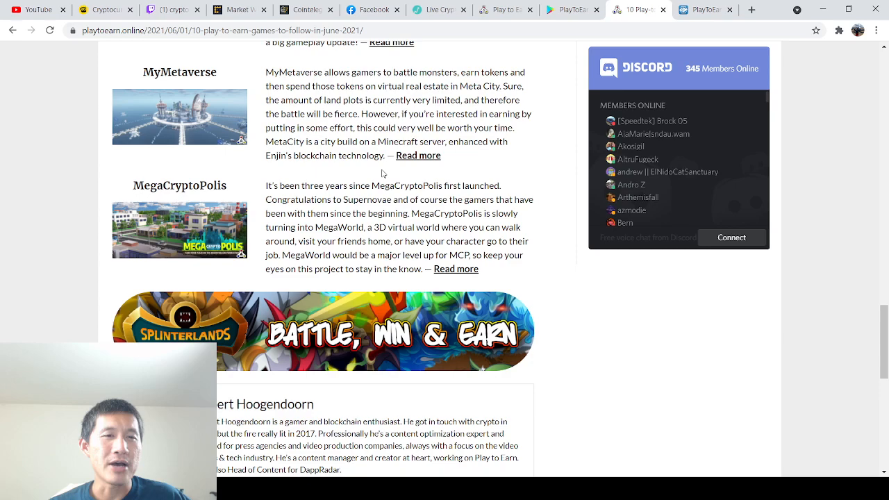
scroll(up, 3)
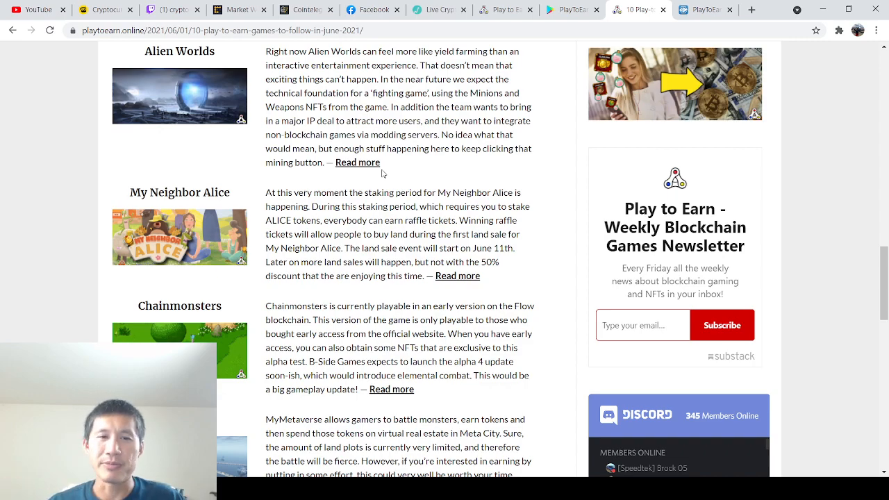
scroll(up, 3)
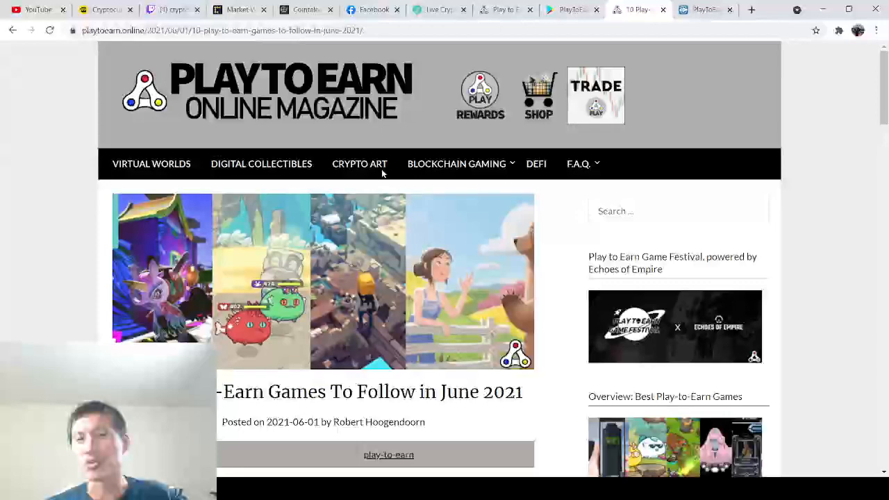
scroll(down, 3)
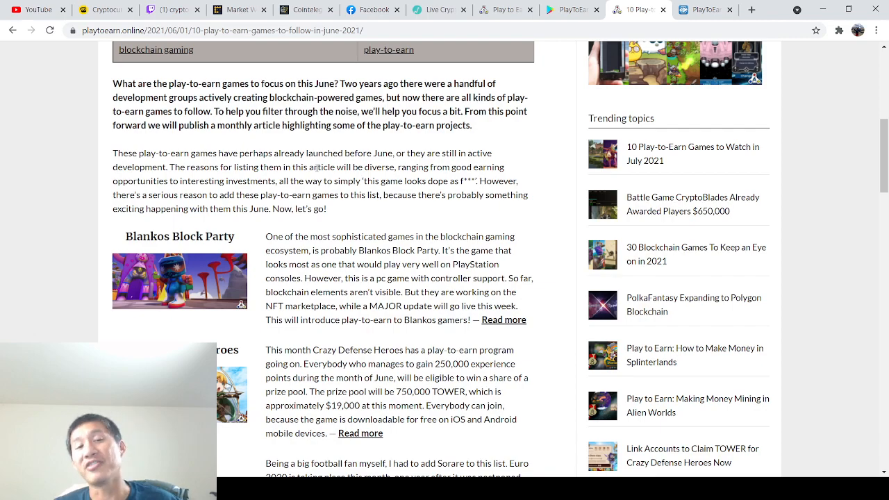
scroll(down, 3)
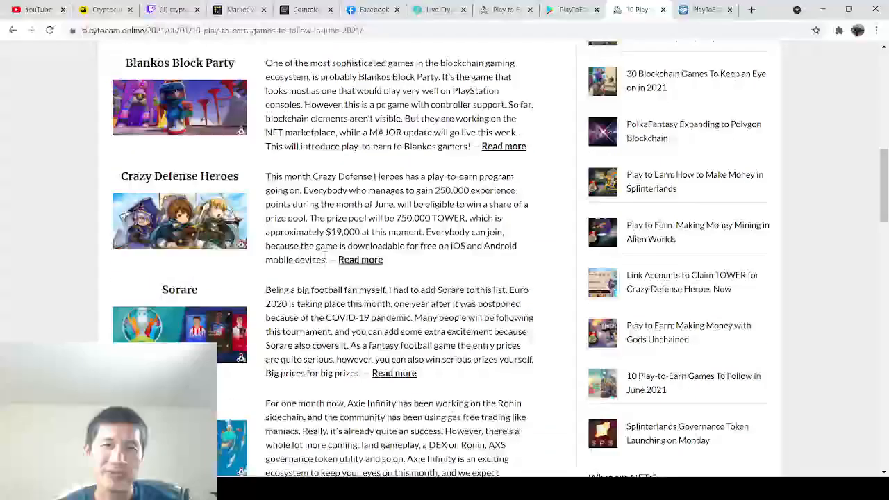
scroll(up, 3)
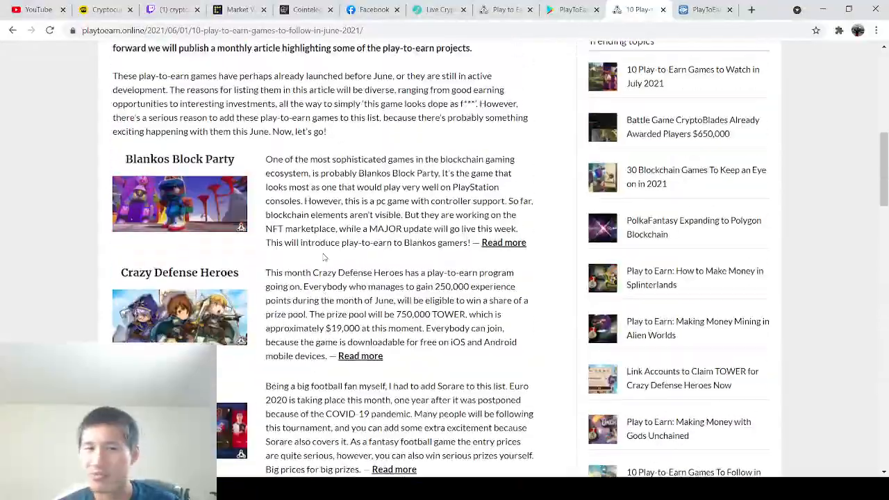
scroll(down, 3)
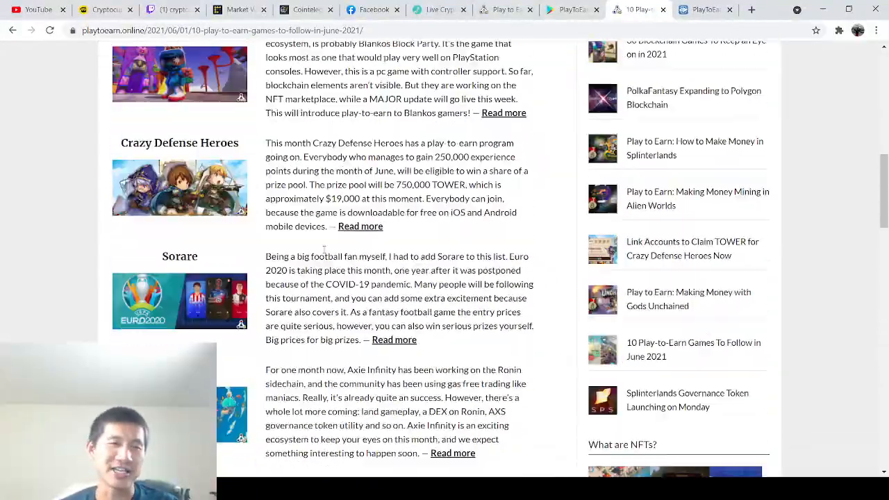
scroll(down, 3)
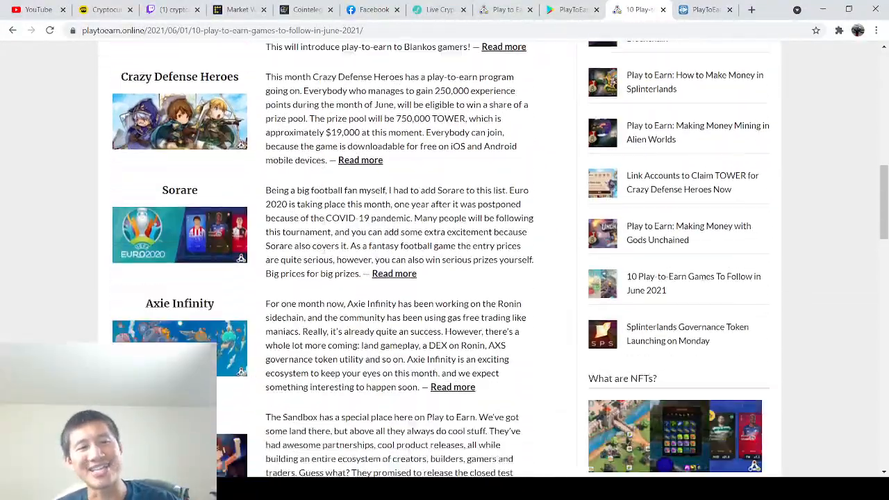
scroll(down, 3)
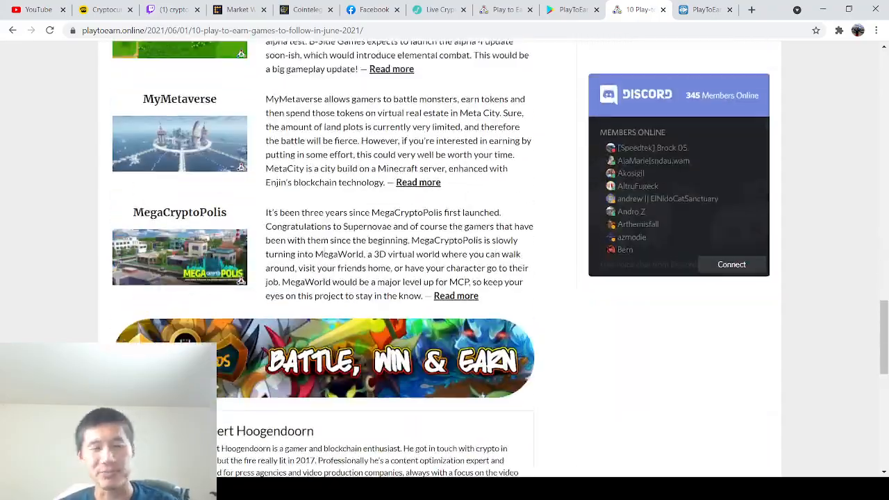
scroll(up, 3)
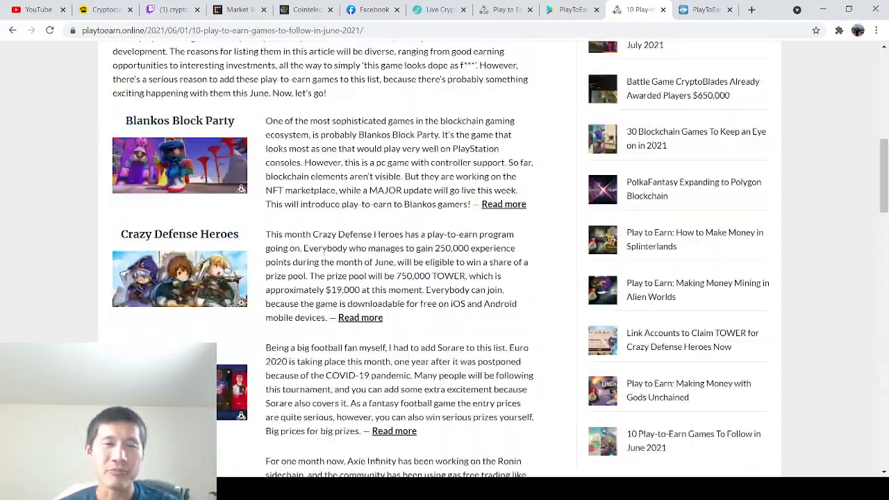
scroll(up, 3)
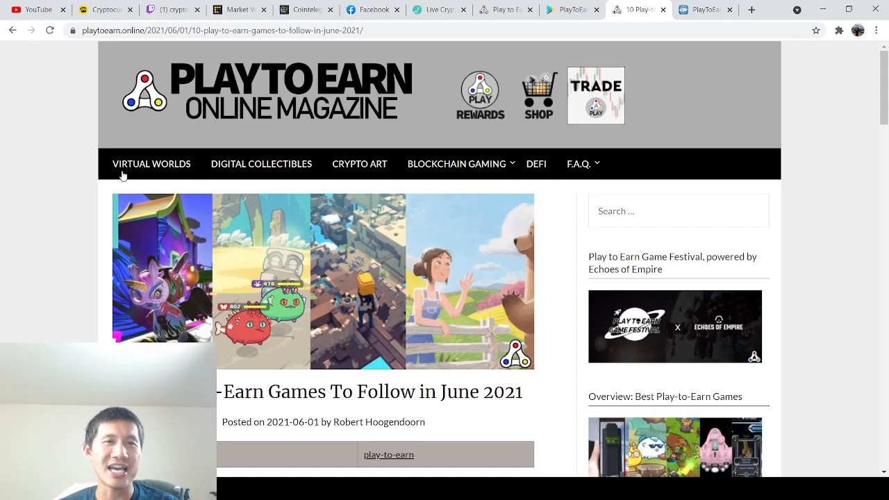
mouse_move(710, 188)
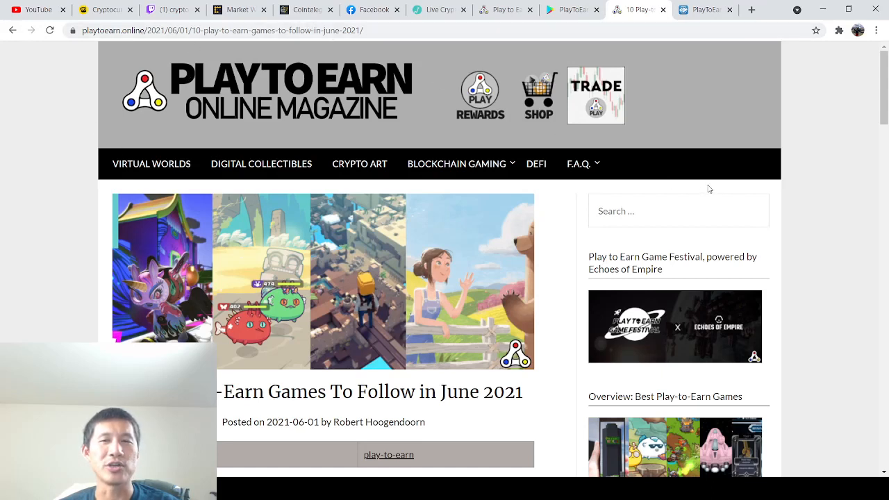
mouse_move(671, 196)
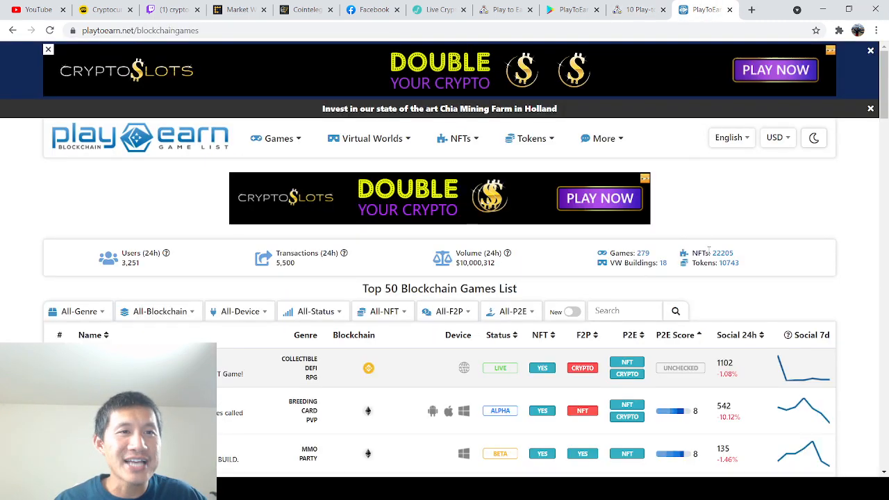
scroll(down, 3)
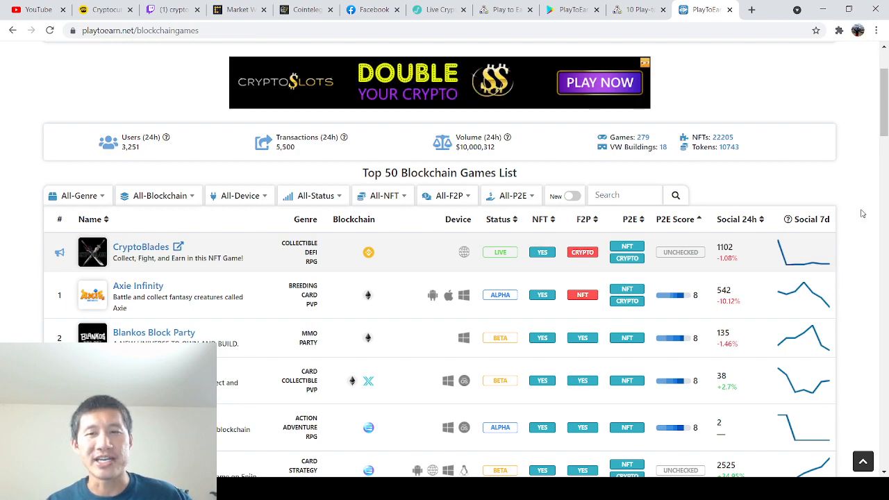
scroll(down, 3)
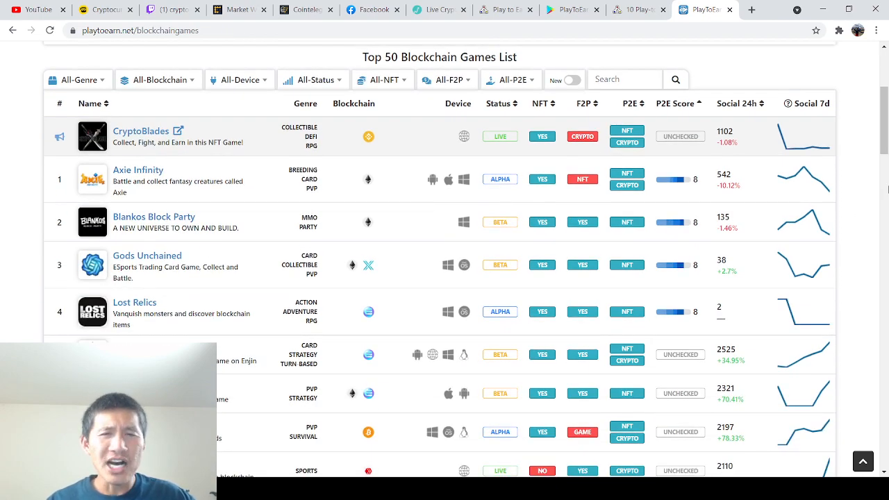
scroll(down, 3)
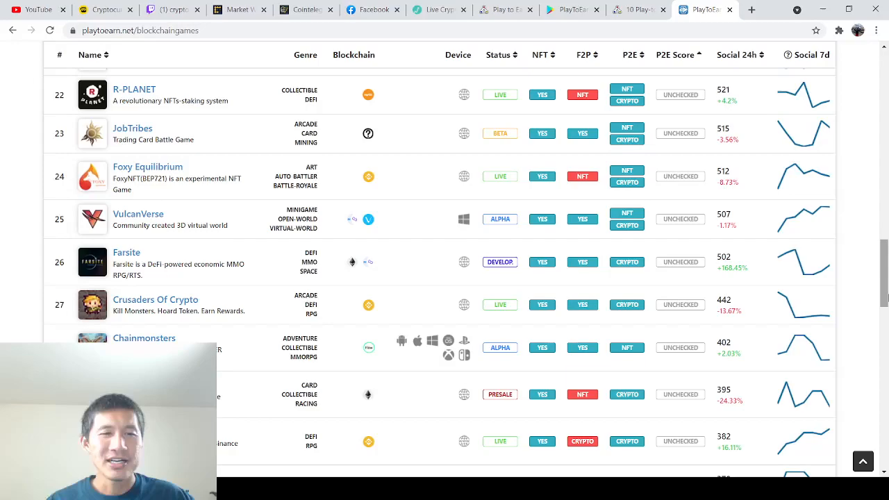
scroll(down, 3)
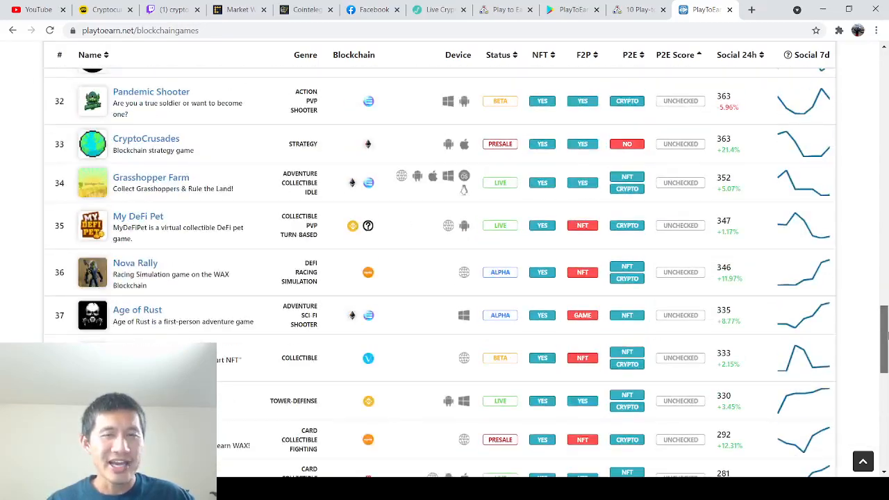
scroll(down, 3)
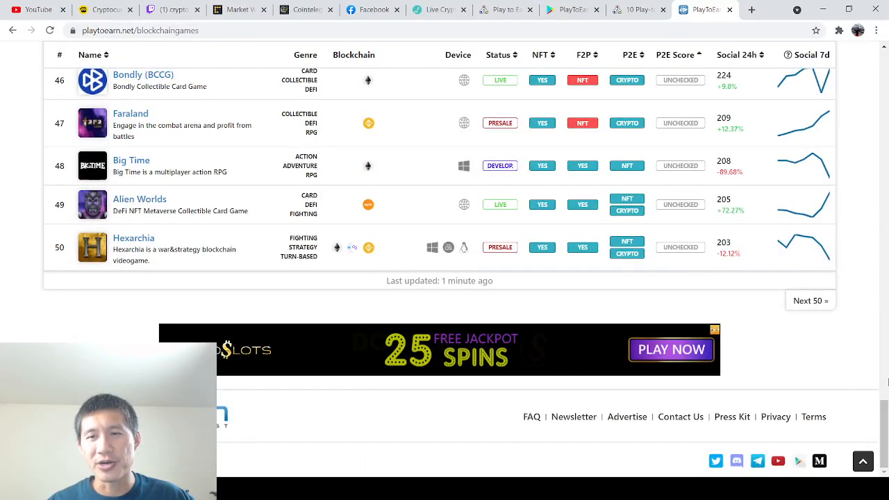
scroll(up, 3)
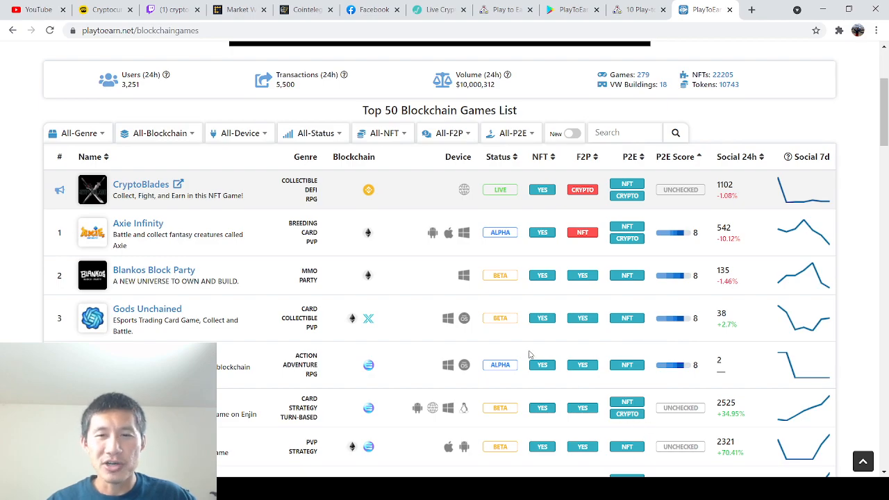
scroll(down, 3)
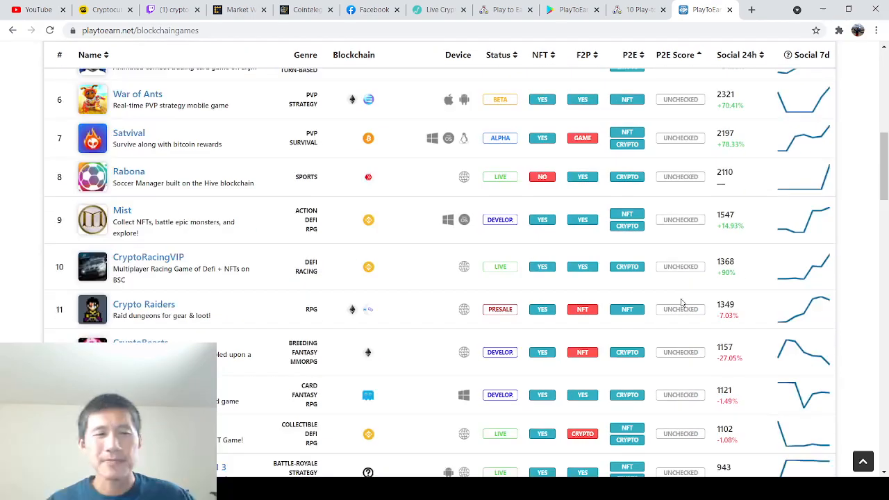
scroll(up, 3)
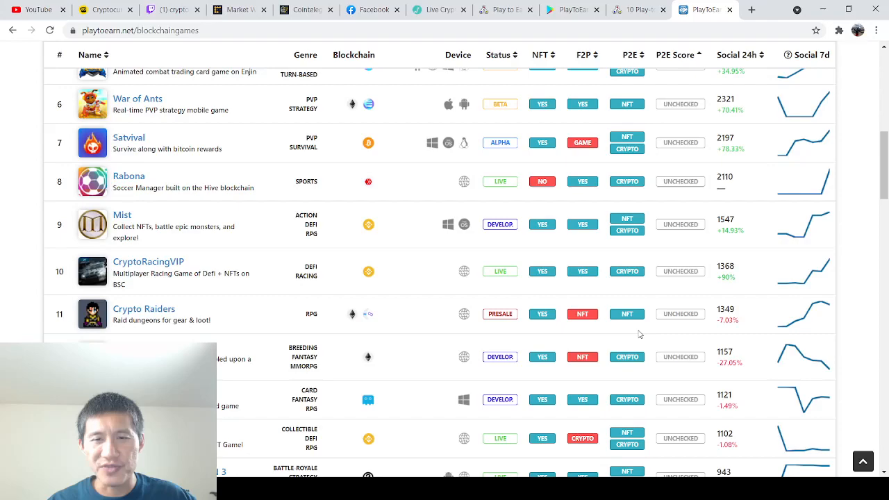
scroll(up, 3)
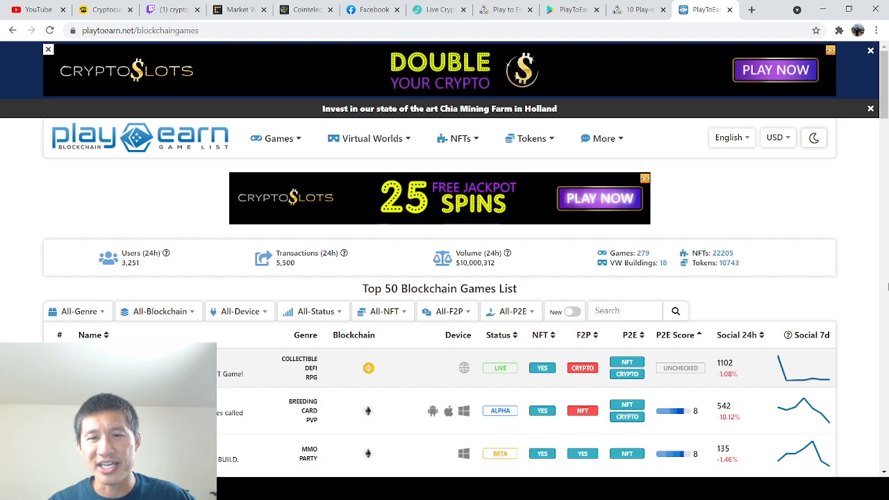
Scroll the Top 50 table to show ranks 6–11, War of Ants through Crypto Raiders.
scroll(down, 3)
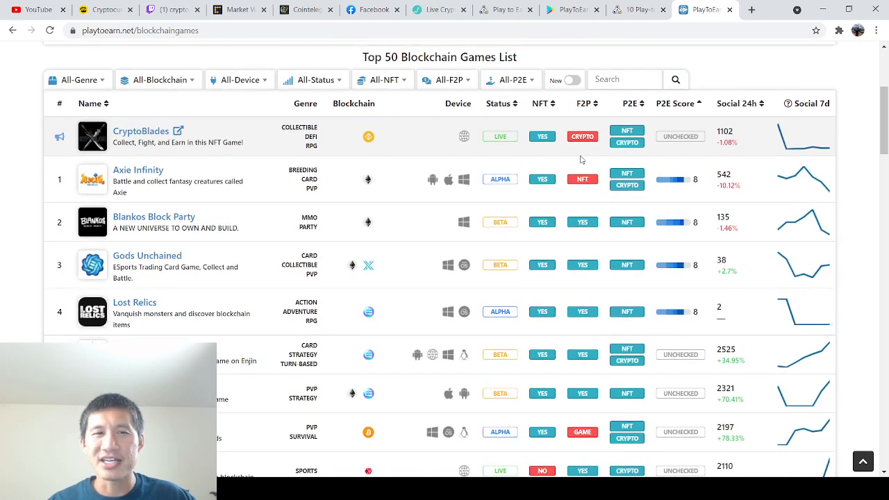
mouse_move(590, 190)
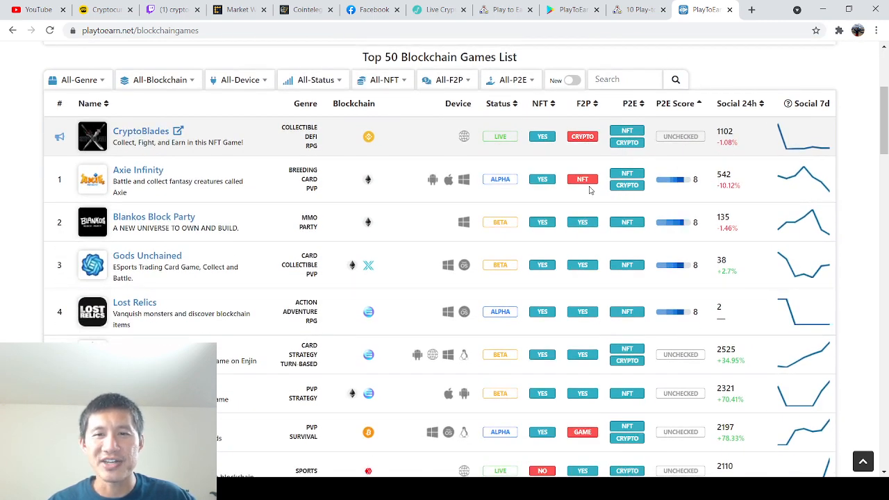
mouse_move(806, 232)
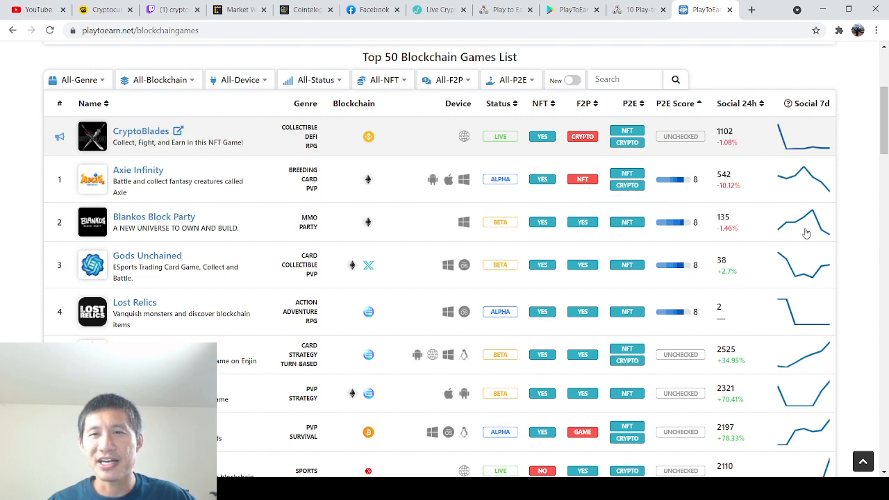
mouse_move(770, 241)
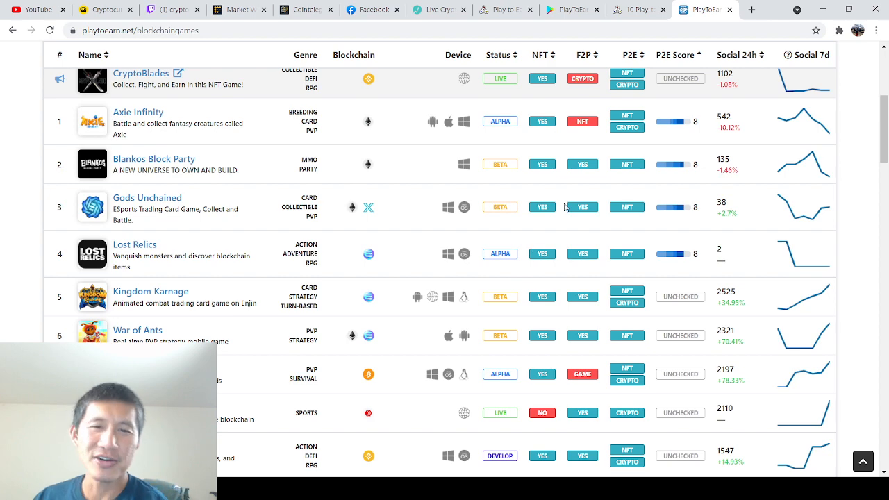
mouse_move(507, 208)
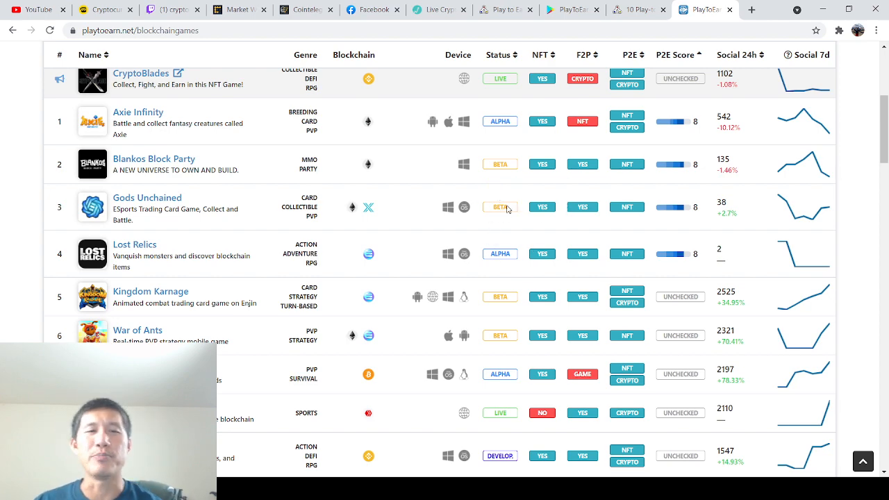
scroll(up, 3)
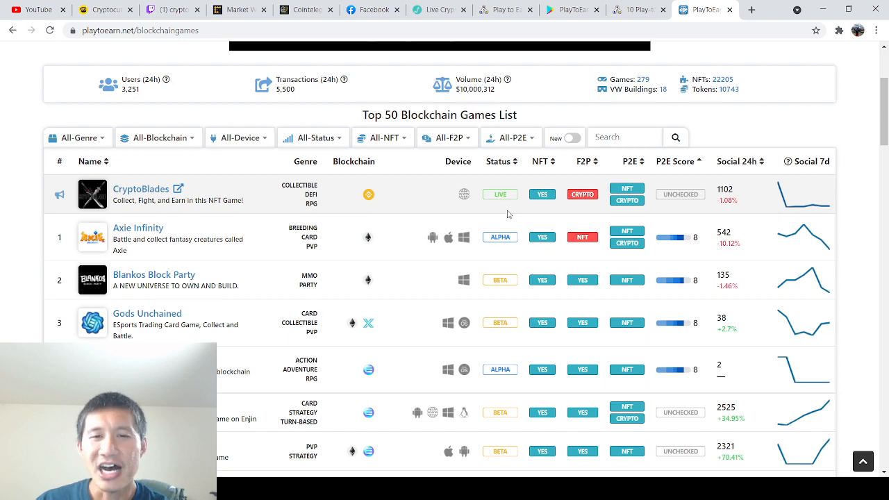
scroll(down, 3)
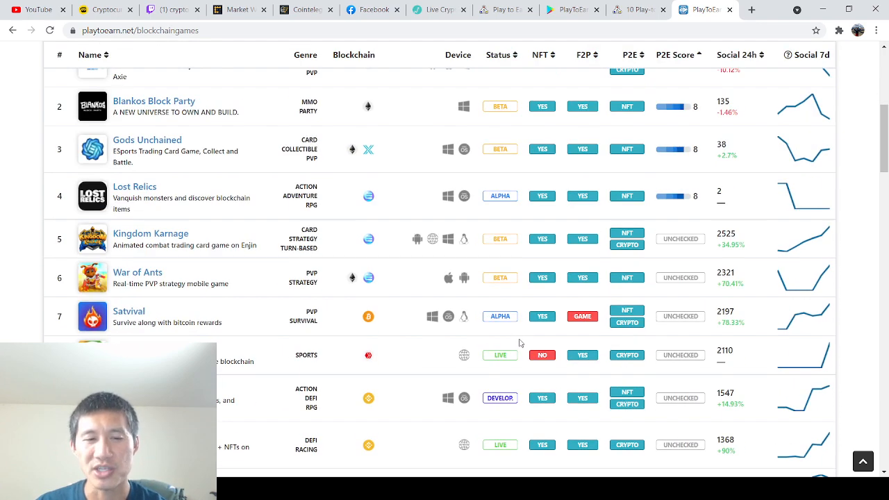
scroll(down, 3)
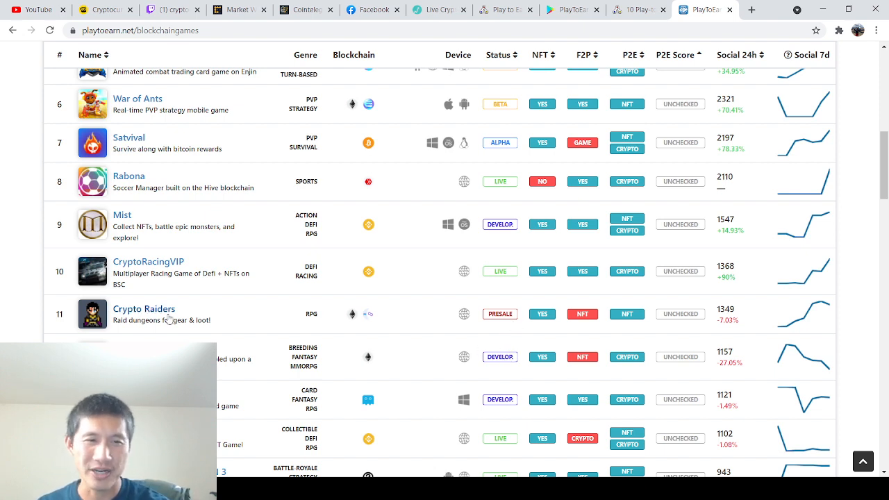
mouse_move(500, 314)
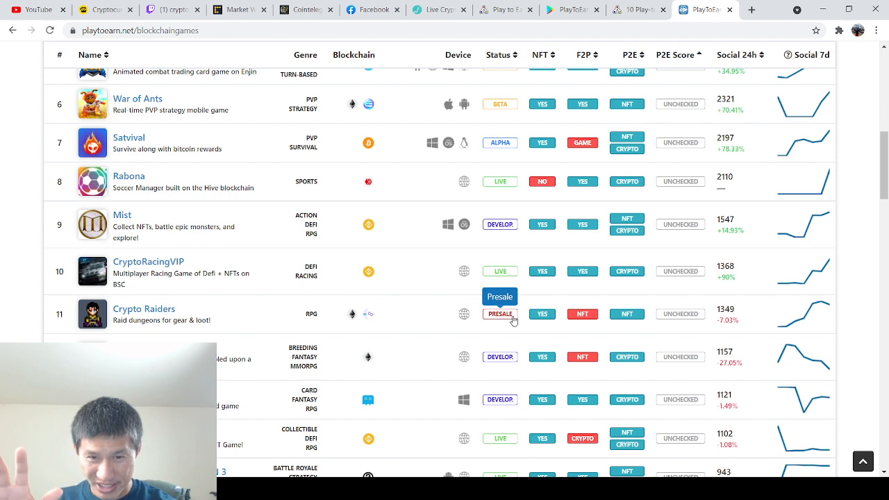
mouse_move(447, 463)
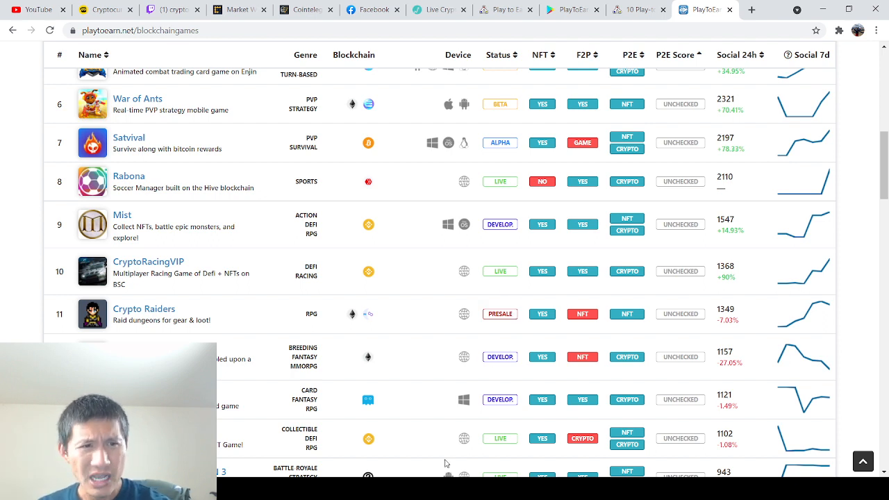
mouse_move(354, 294)
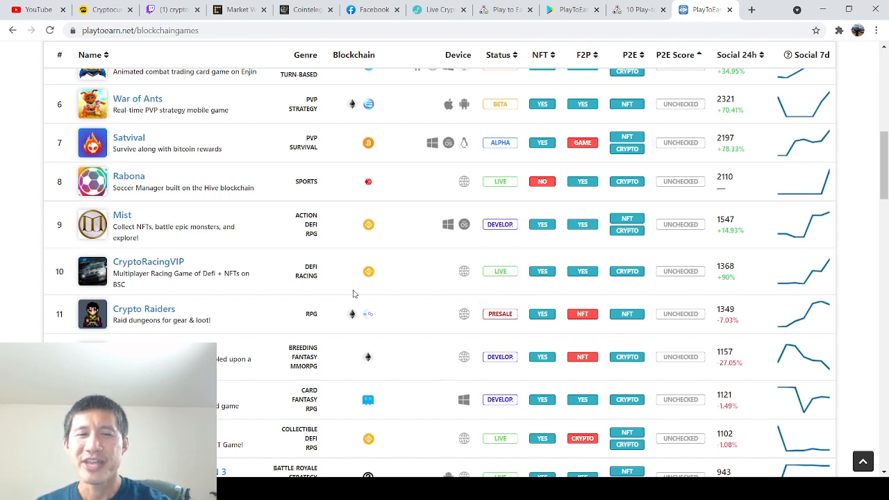
mouse_move(390, 332)
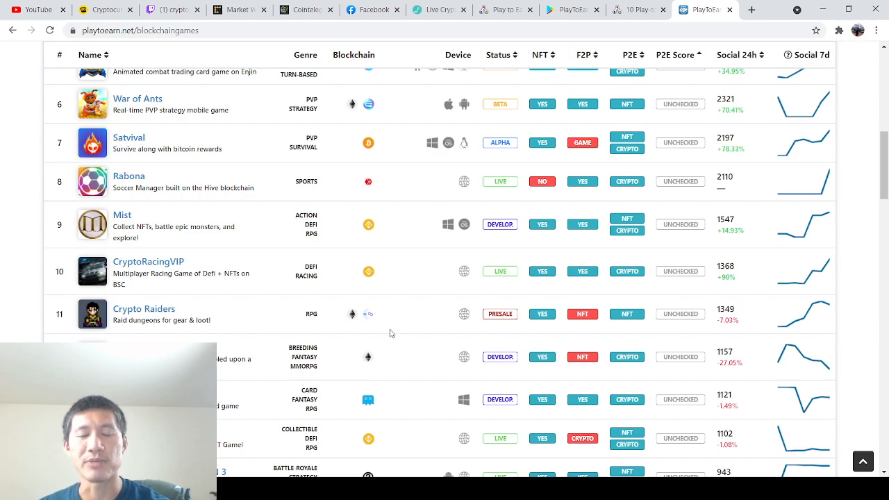
Scroll the Top 50 list down to Hexarchia at rank 50, then back to the header.
scroll(down, 3)
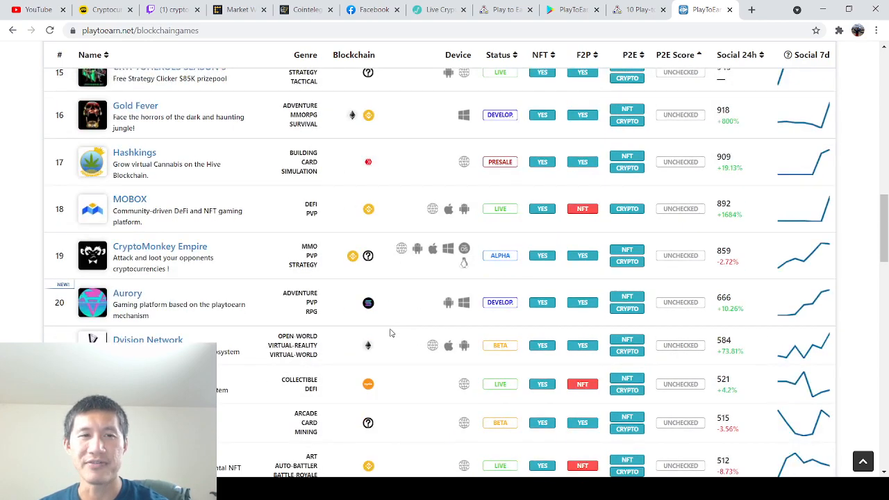
scroll(down, 3)
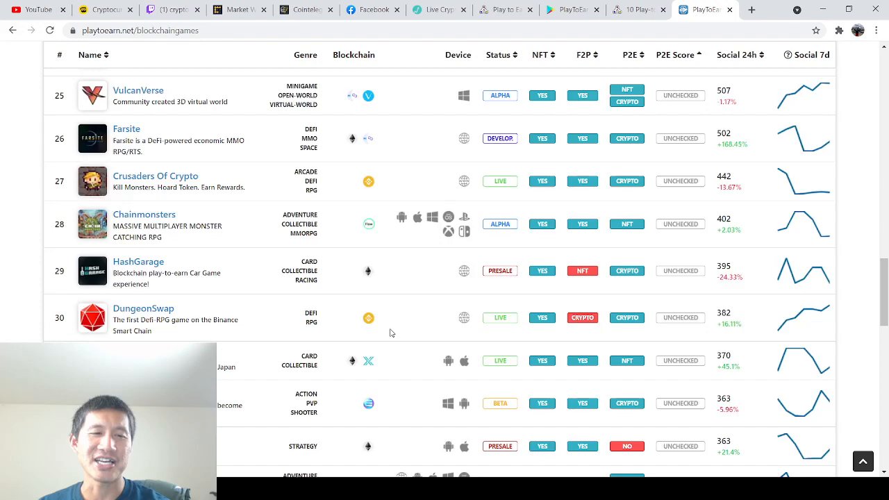
scroll(down, 3)
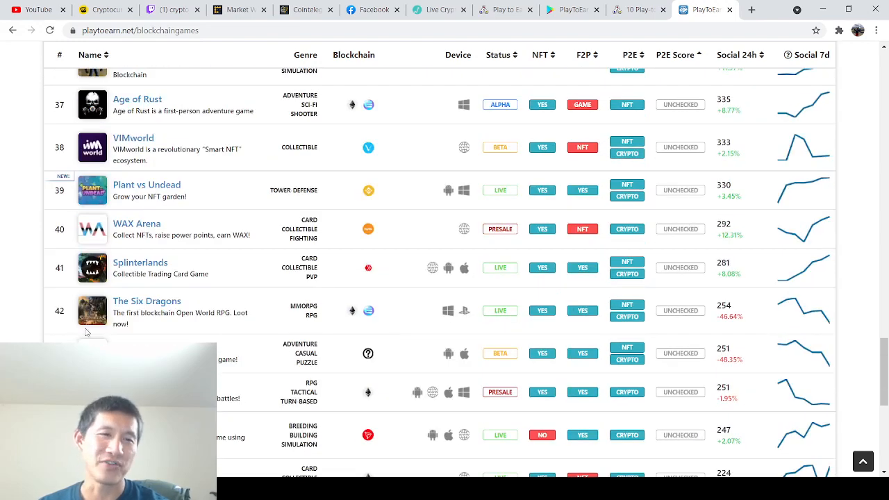
mouse_move(407, 287)
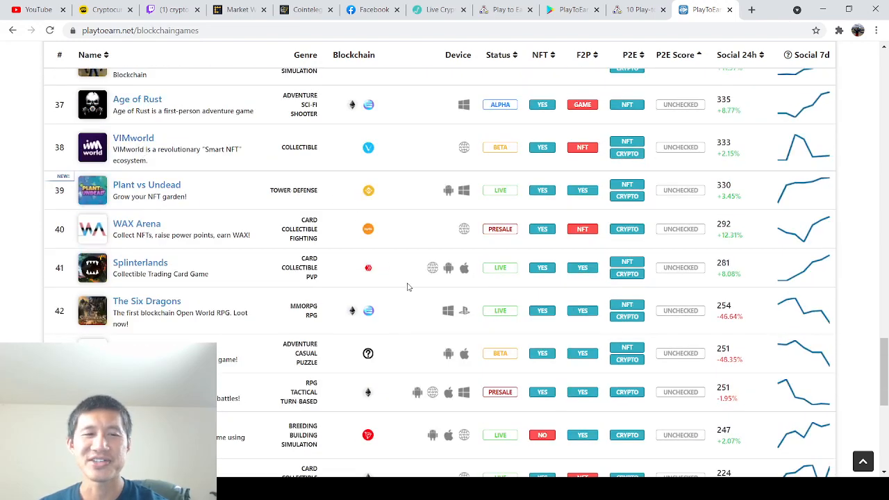
scroll(up, 3)
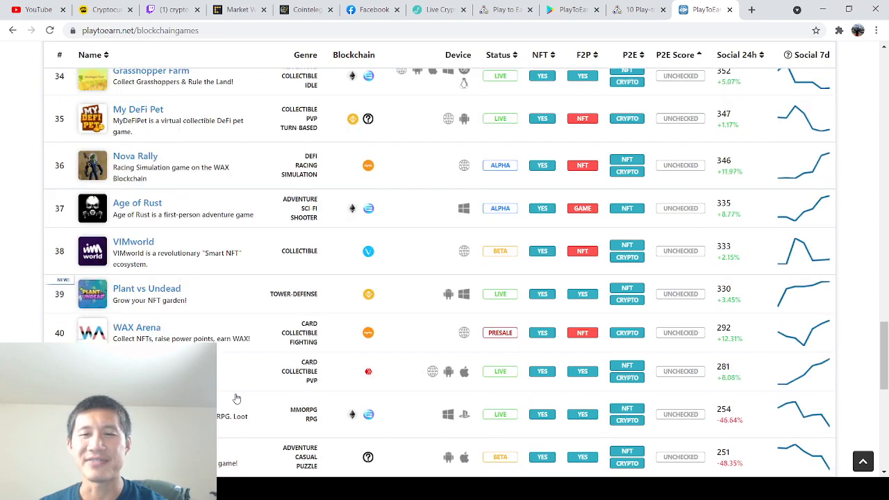
scroll(down, 3)
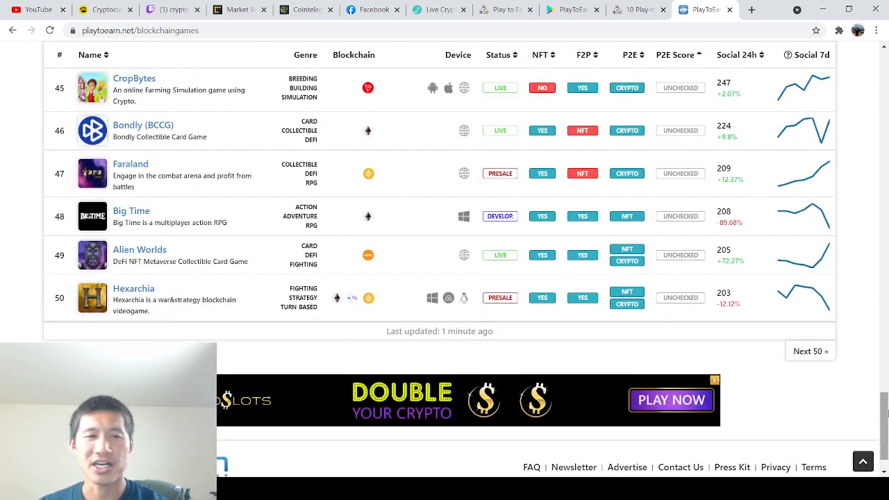
scroll(up, 3)
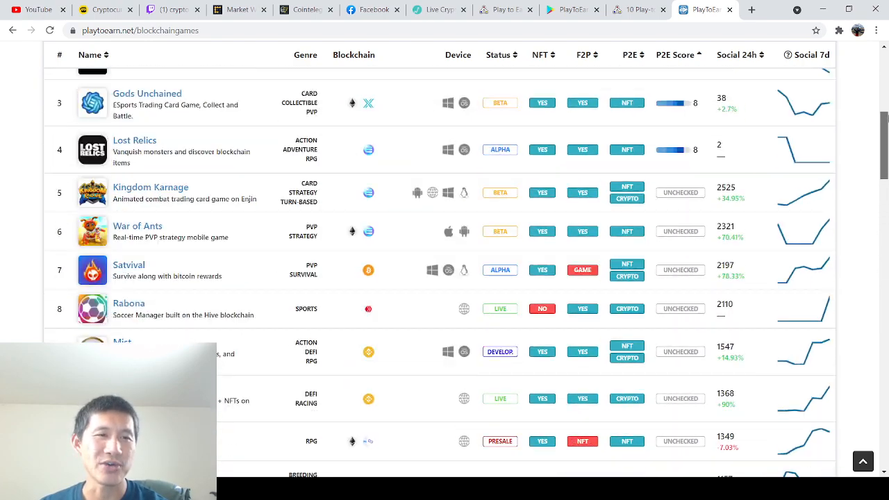
scroll(up, 3)
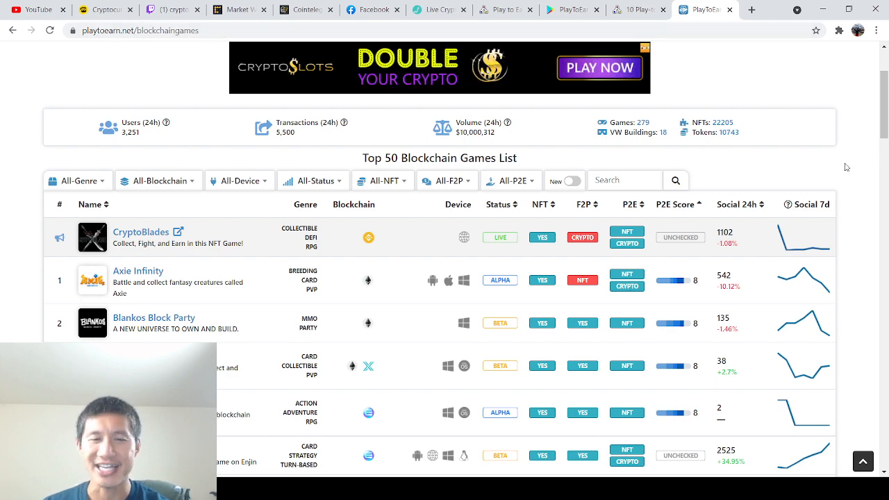
scroll(up, 3)
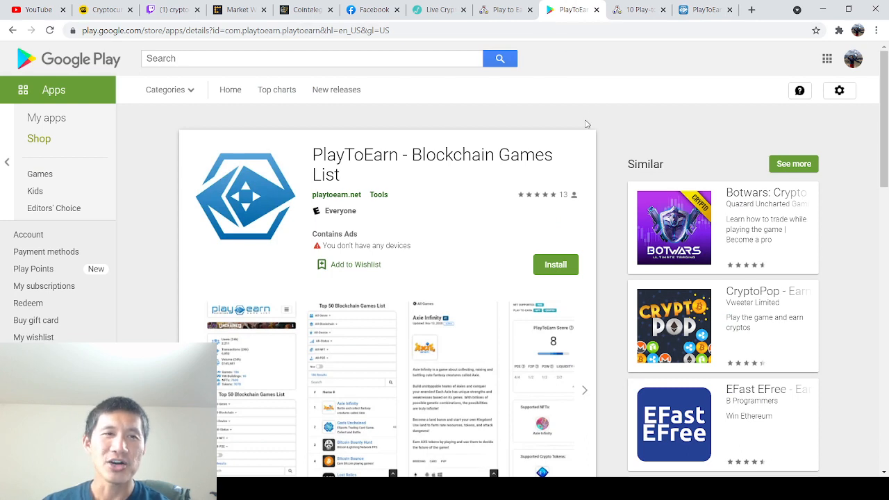
mouse_move(579, 133)
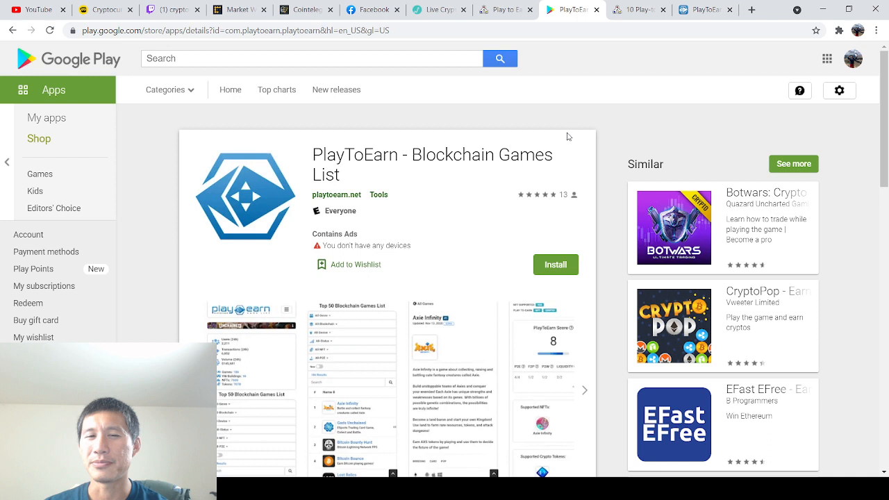
mouse_move(350, 201)
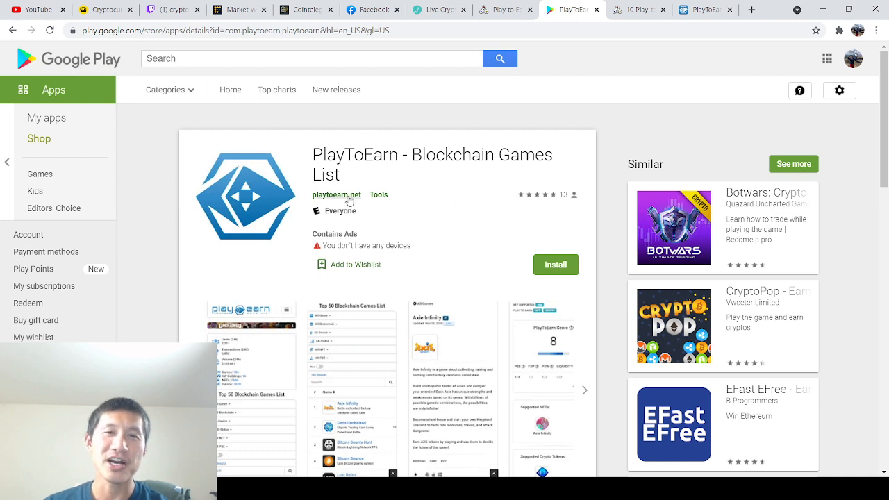
mouse_move(573, 206)
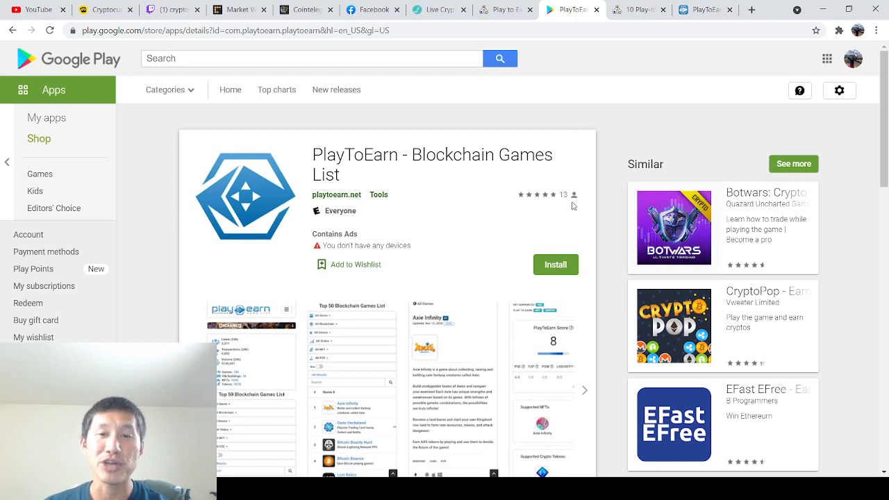
Scroll the PlayToEarn Google Play page down to its 5.0 reviews and back up.
scroll(down, 3)
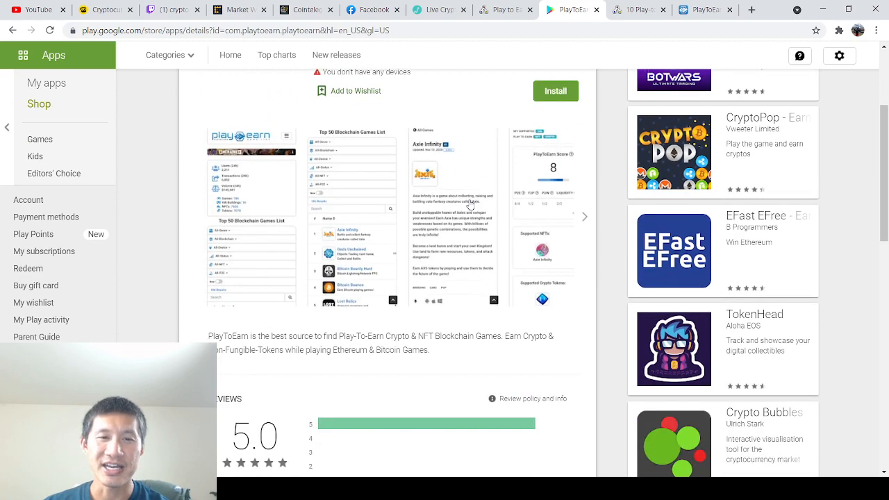
scroll(down, 3)
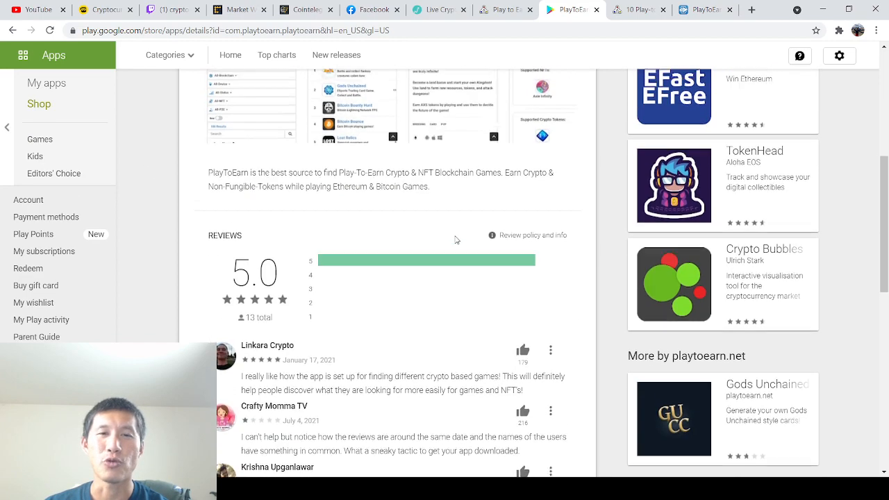
scroll(up, 3)
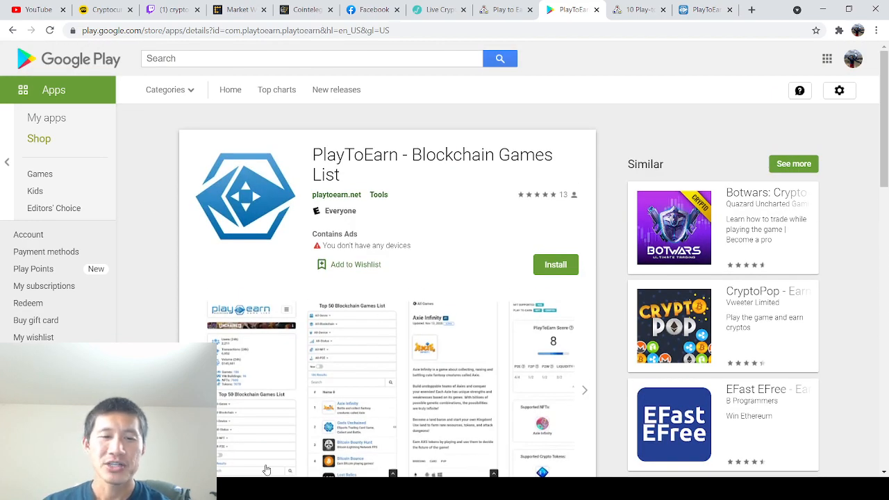